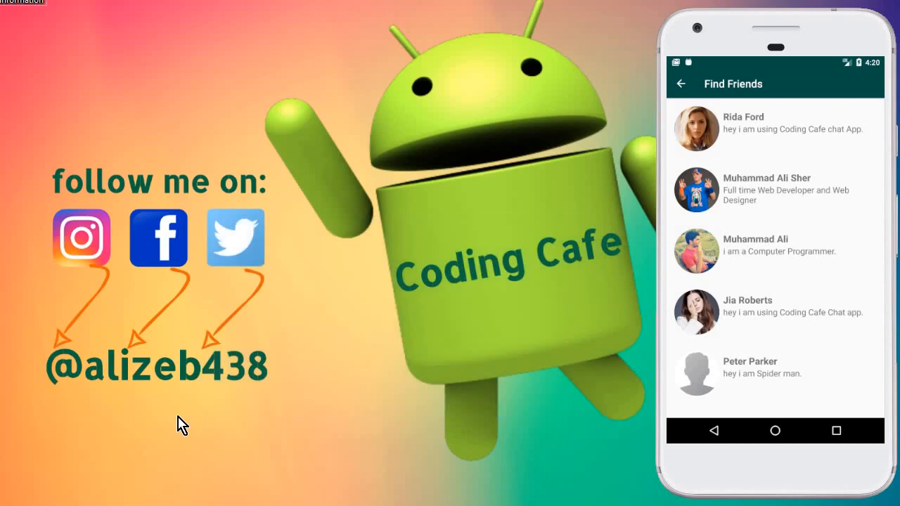
{"action": "mouse_move", "coordinate": [805, 339]}
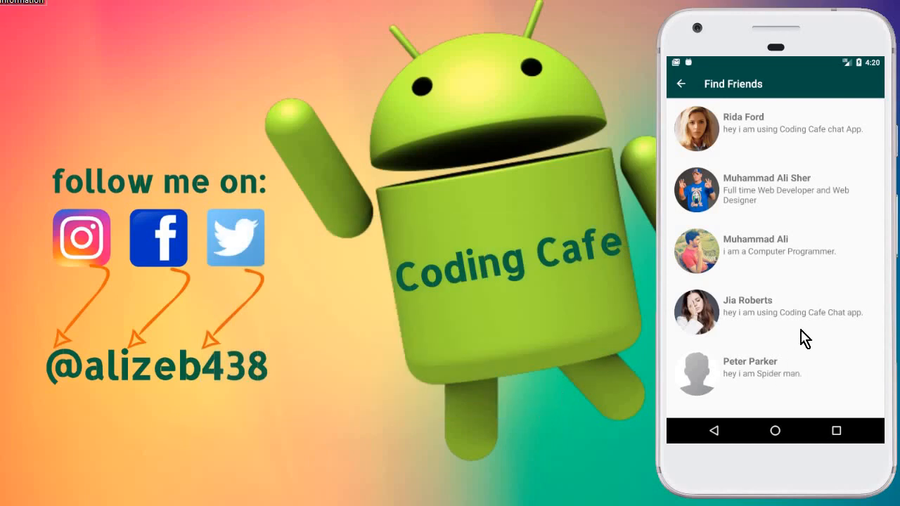
In the emulator, view a friend's profile and tap its pending Cancel Chat Request button.
{"action": "left_click", "coordinate": [774, 312]}
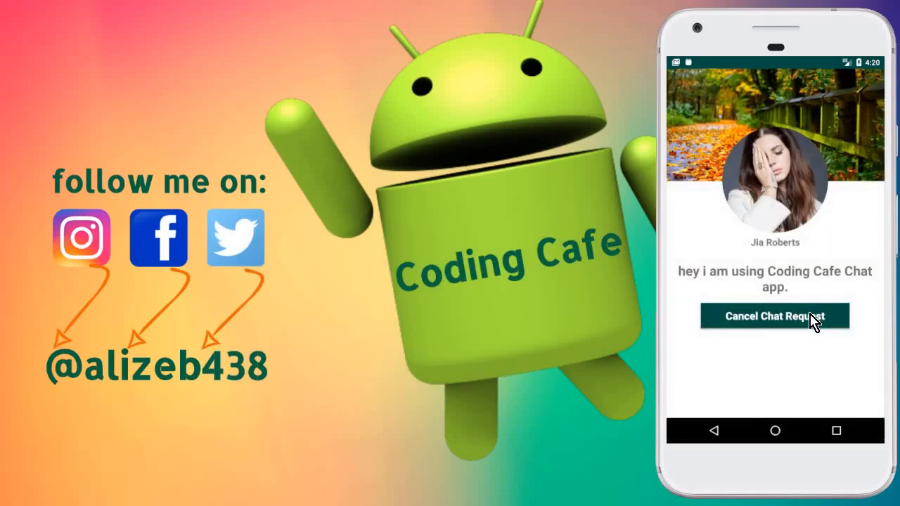
{"action": "left_click", "coordinate": [774, 315]}
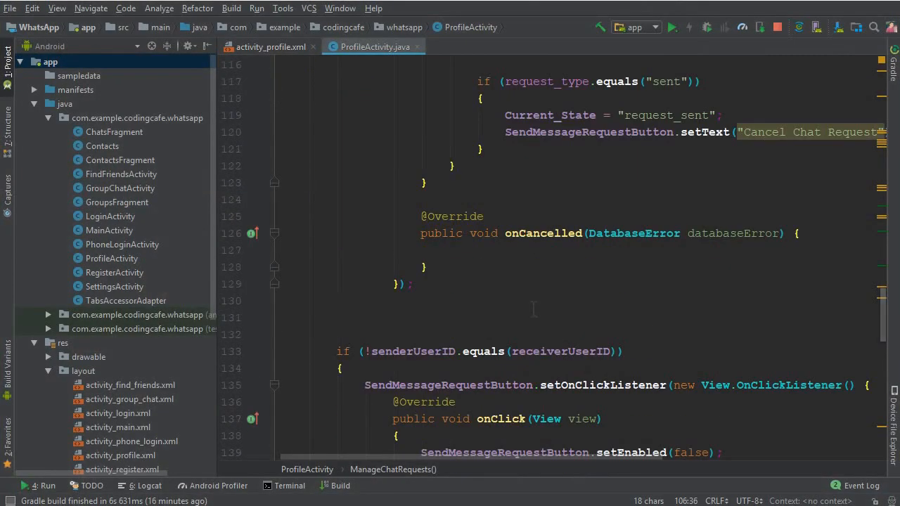
Add an onClick branch for Current_State.equals("request_sent") in ProfileActivity.
{"action": "scroll", "scroll_direction": "down", "scroll_amount": 3}
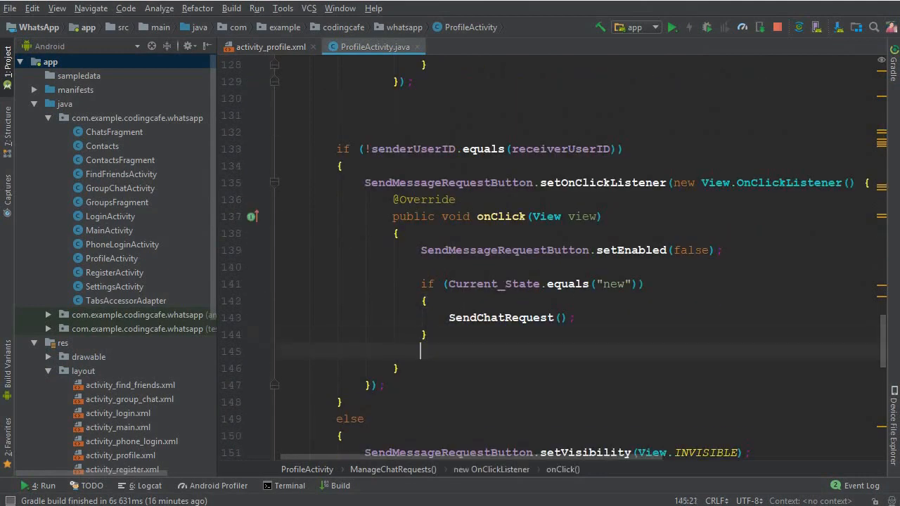
{"action": "type", "text": "if ("}
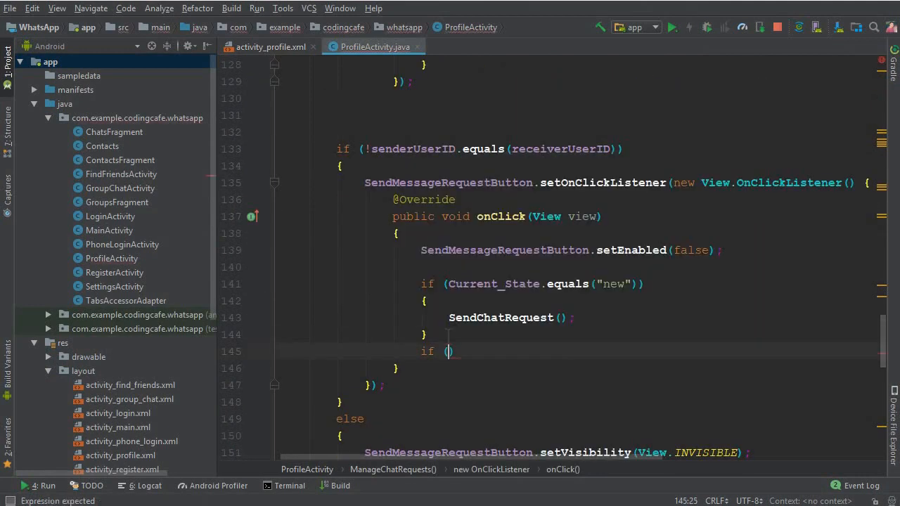
{"action": "type", "text": "Current_State"}
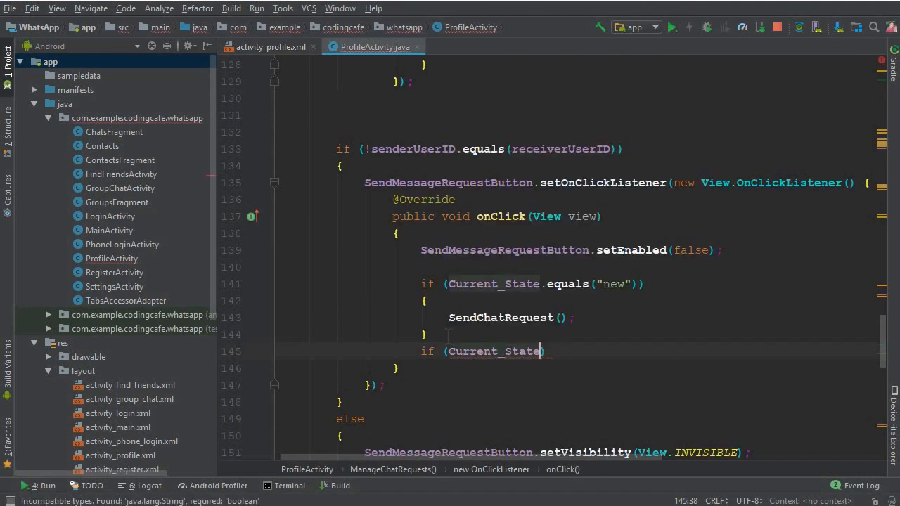
{"action": "type", "text": ".equals()"}
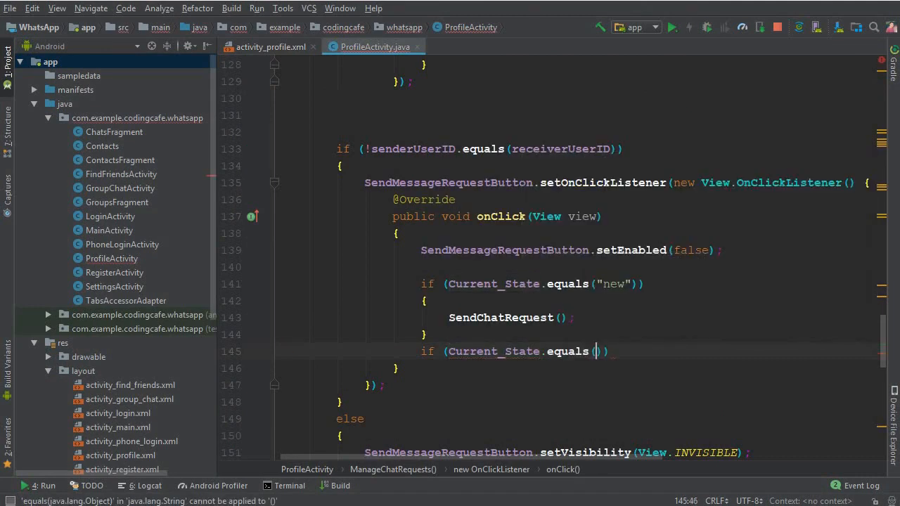
{"action": "type", "text": "\"\""}
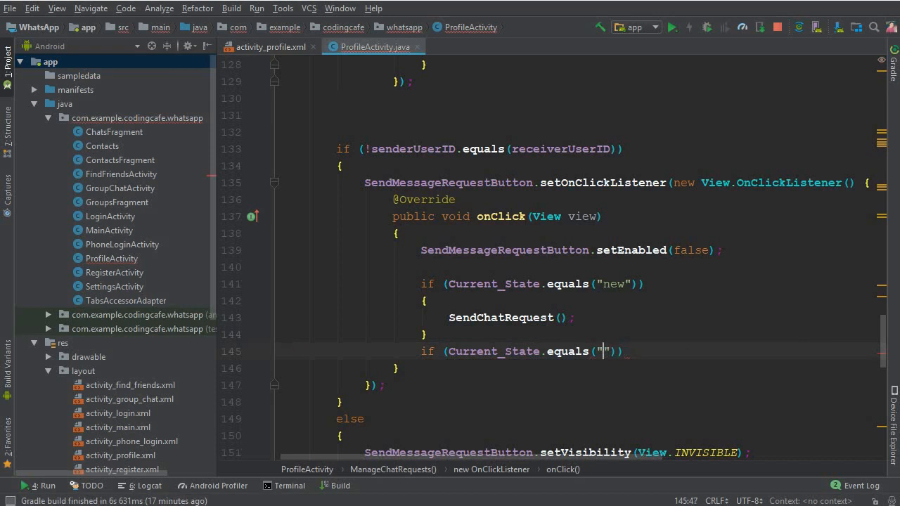
{"action": "type", "text": "request"}
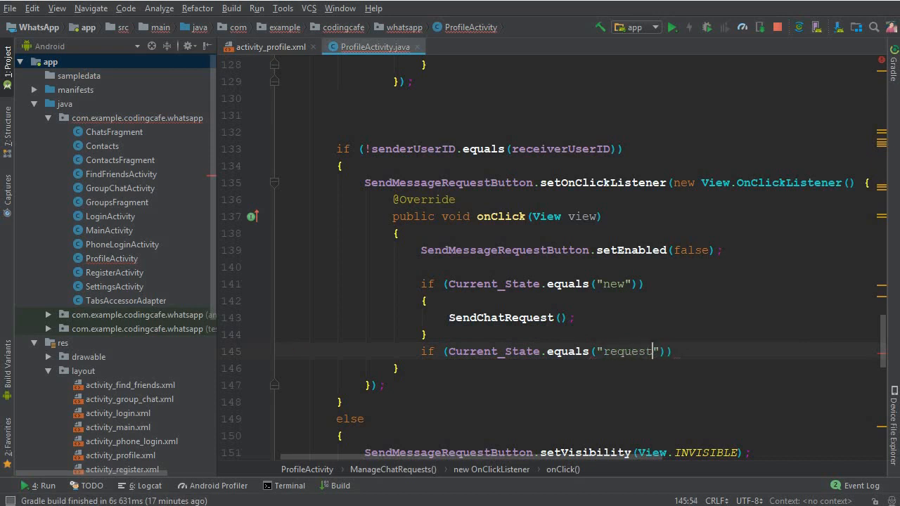
{"action": "type", "text": "_sent"}
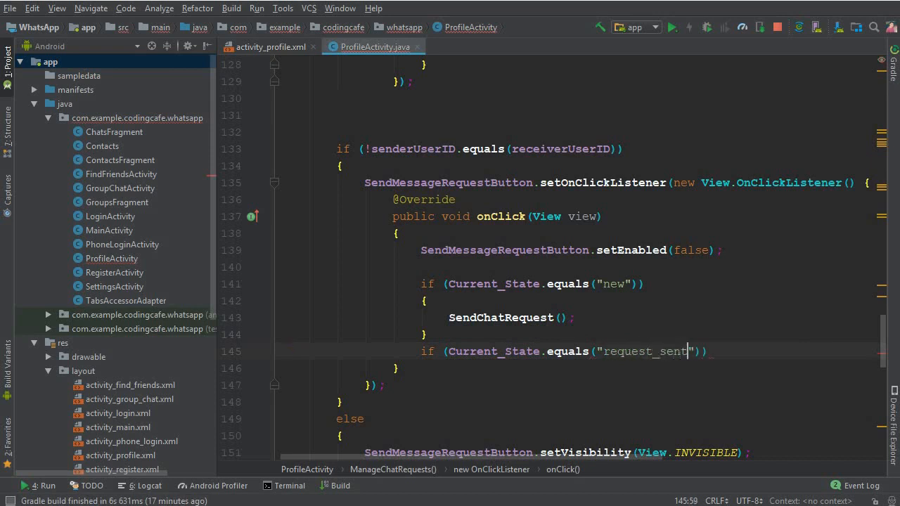
{"action": "key", "text": "Enter"}
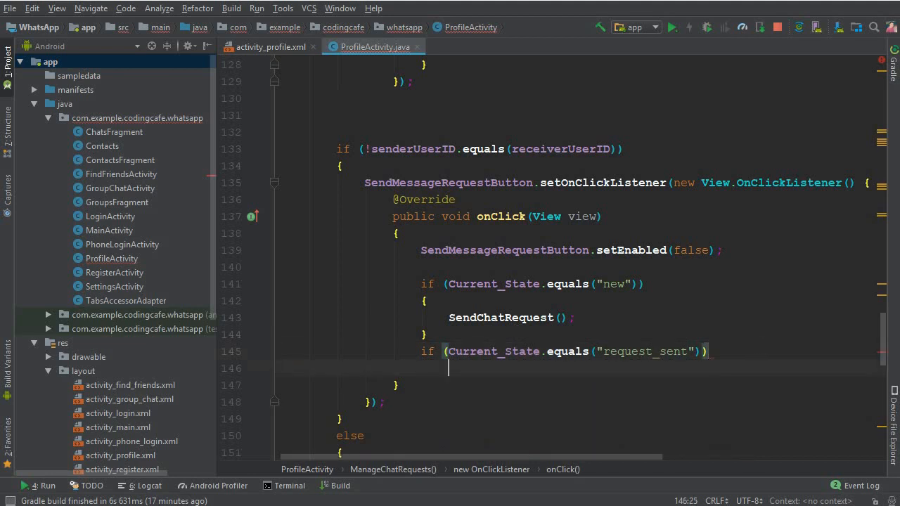
{"action": "key", "text": "Enter"}
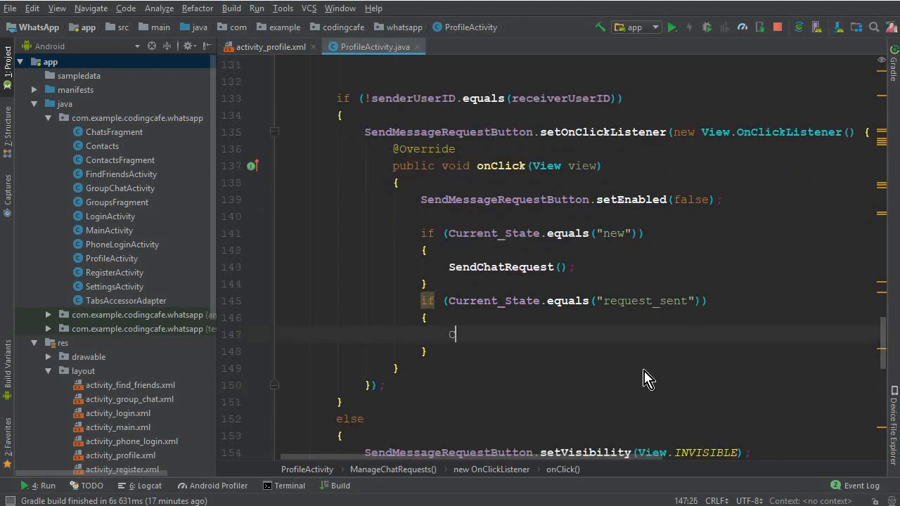
Call the not-yet-existing CancelChatRequest() inside the request_sent branch.
{"action": "type", "text": "Cancel"}
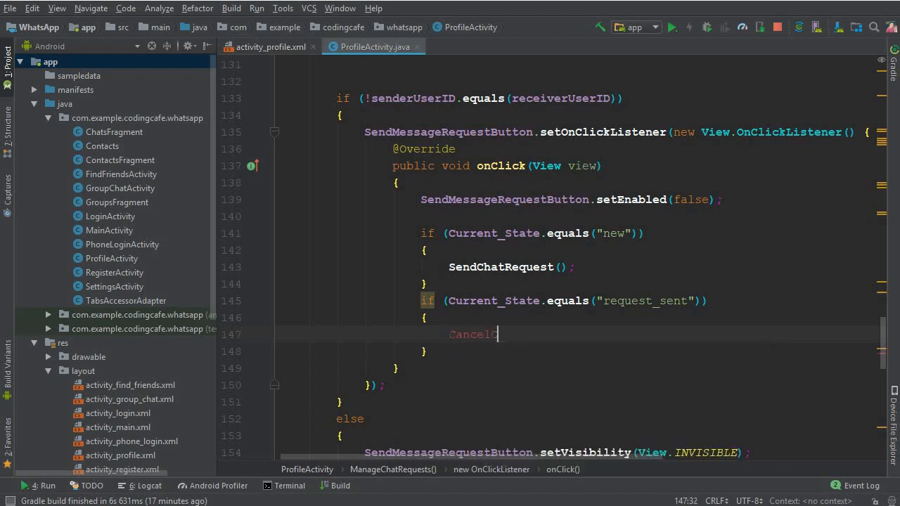
{"action": "type", "text": "ChatReq"}
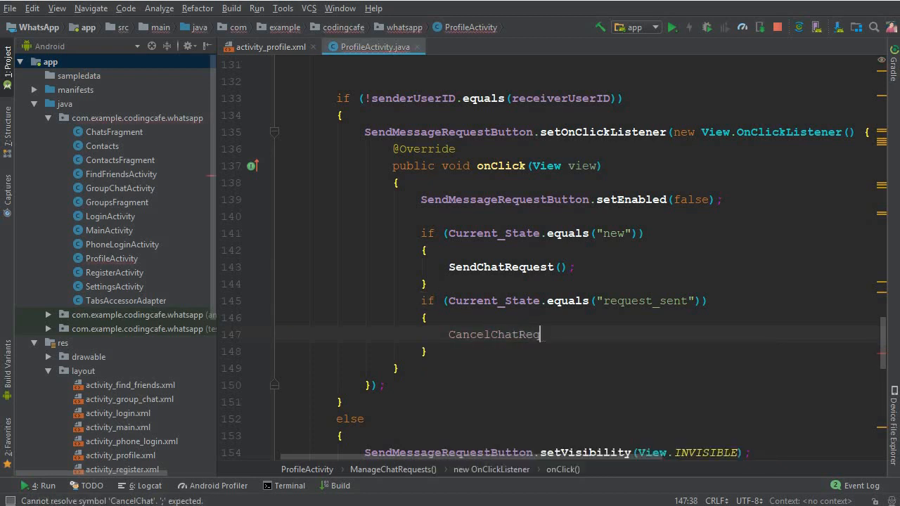
{"action": "type", "text": "uest();"}
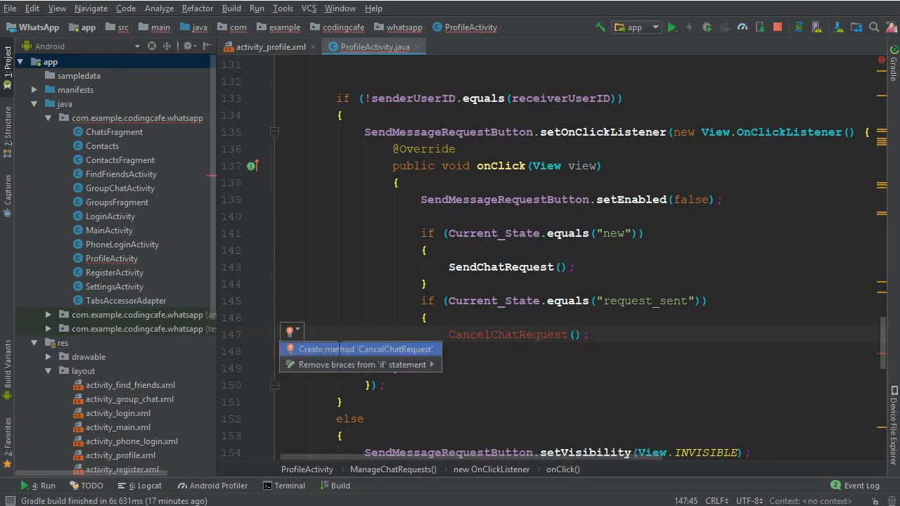
Generate CancelChatRequest() and reference ChatRequestRef.child(senderUserID).child(receiverUserID).
{"action": "left_click", "coordinate": [367, 349]}
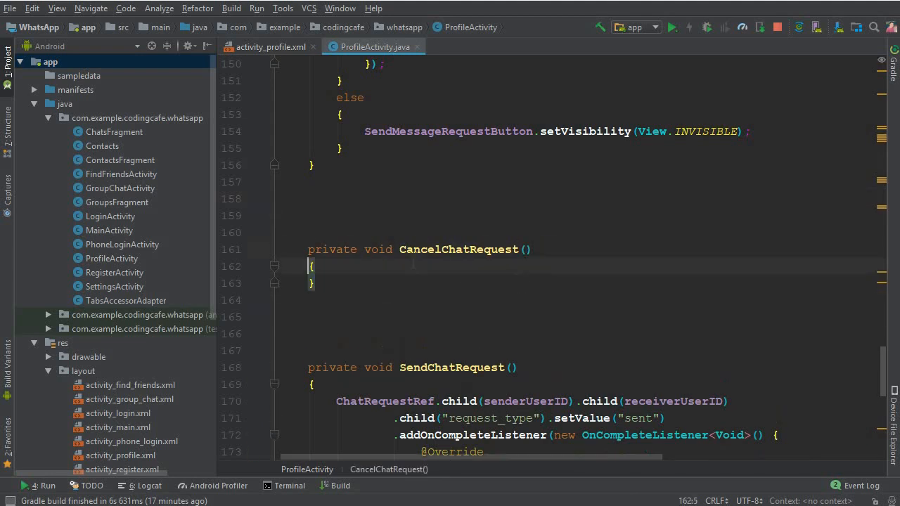
{"action": "type", "text": "C"}
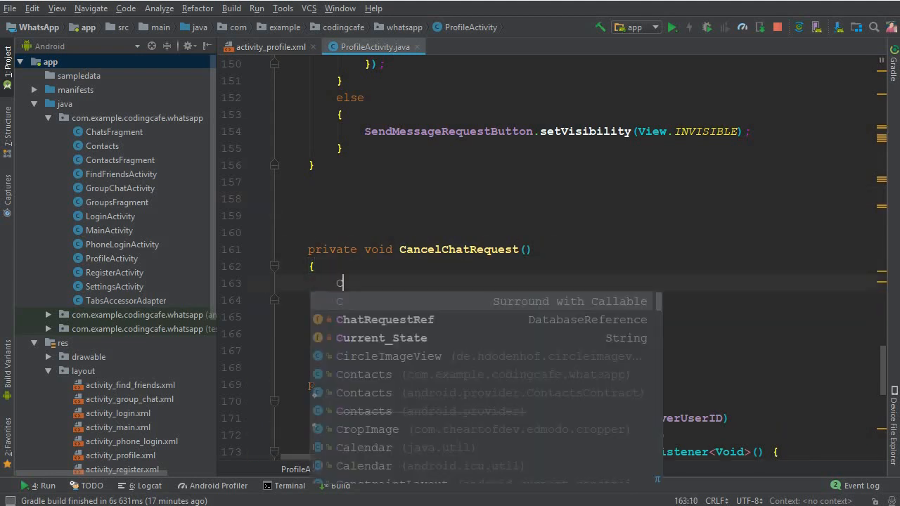
{"action": "type", "text": "hatRequestRef.c"}
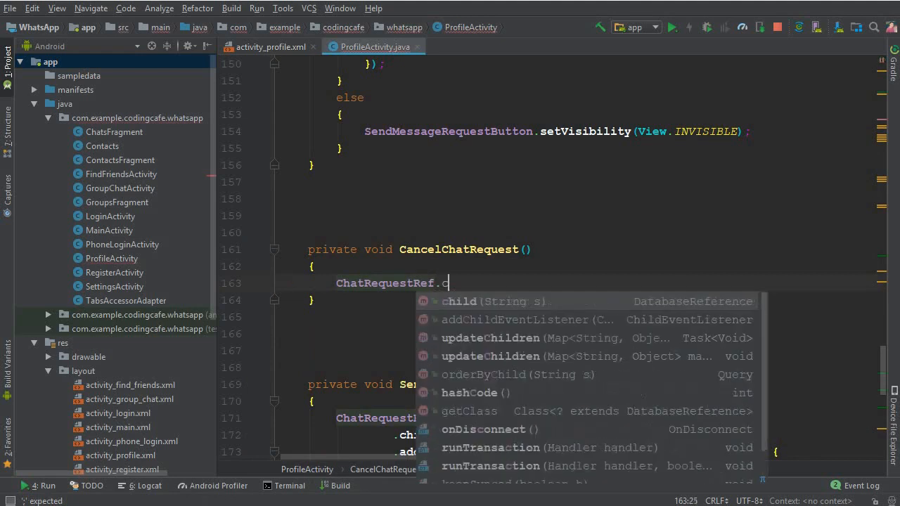
{"action": "type", "text": "child(senderUserID)"}
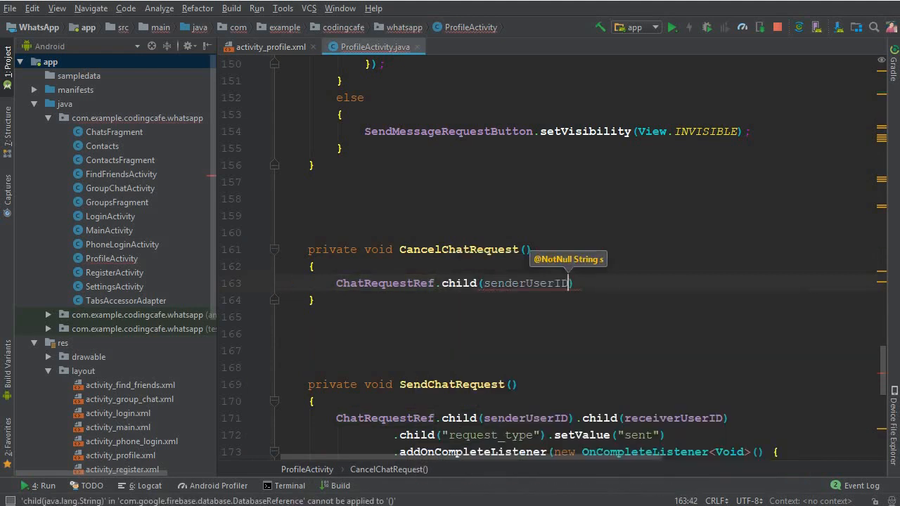
{"action": "type", "text": ").child(receiverUserID)"}
{"action": "type", "text": ".r"}
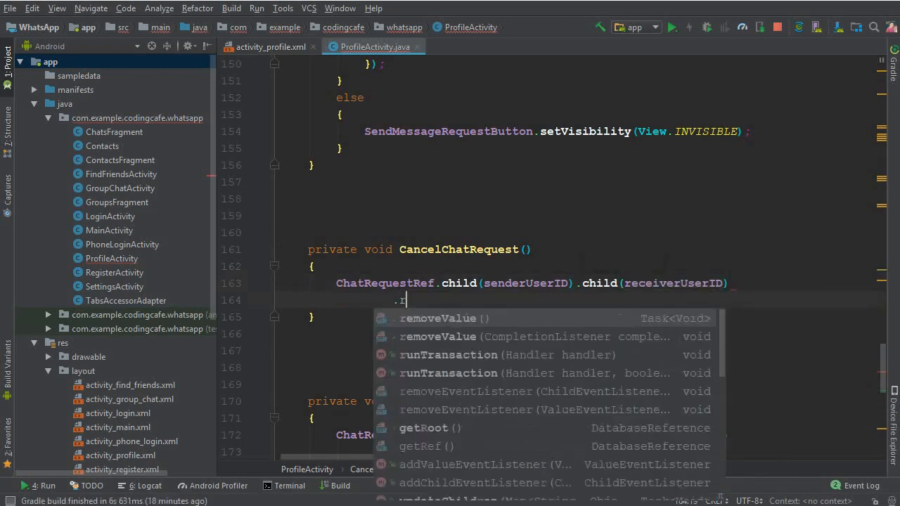
Chain removeValue() with an addOnCompleteListener on the sender-to-receiver request node.
{"action": "left_click", "coordinate": [437, 318]}
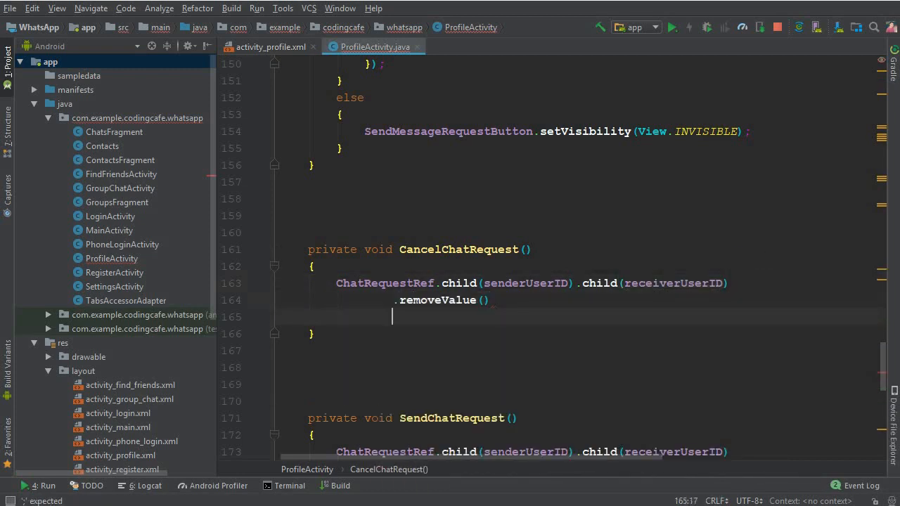
{"action": "type", "text": ".add"}
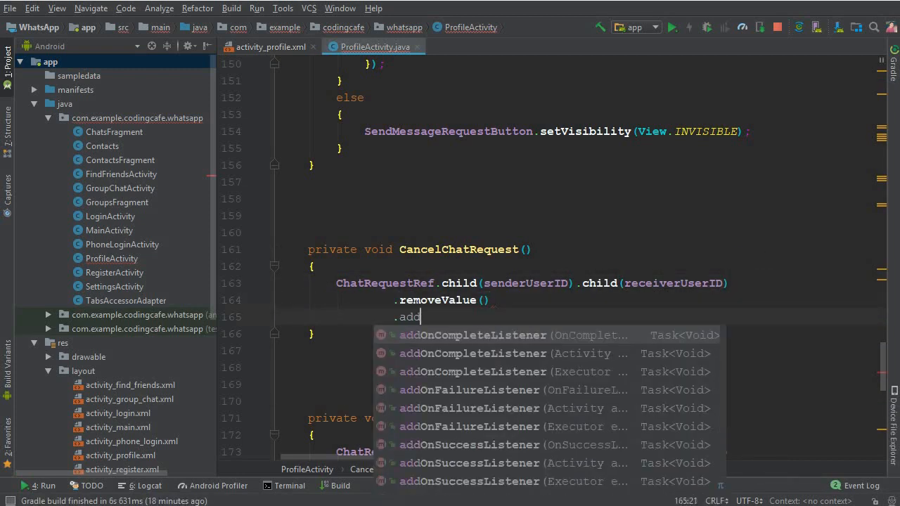
{"action": "left_click", "coordinate": [472, 334]}
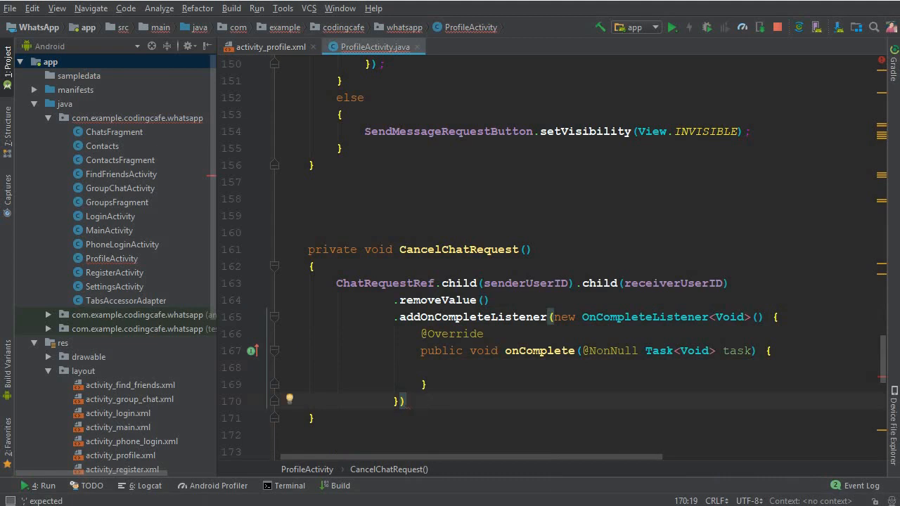
{"action": "double_click", "coordinate": [526, 284]}
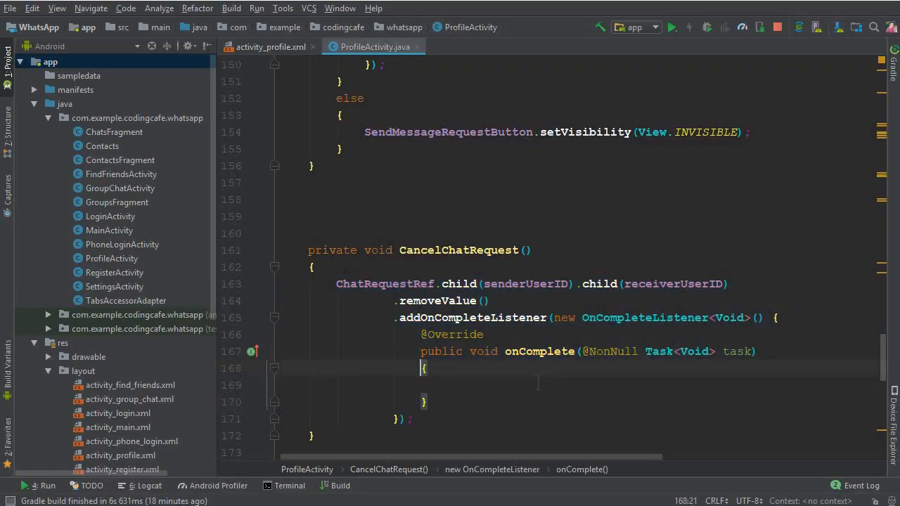
On success, also remove the reverse receiverUserID-to-senderUserID request node.
{"action": "type", "text": "i"}
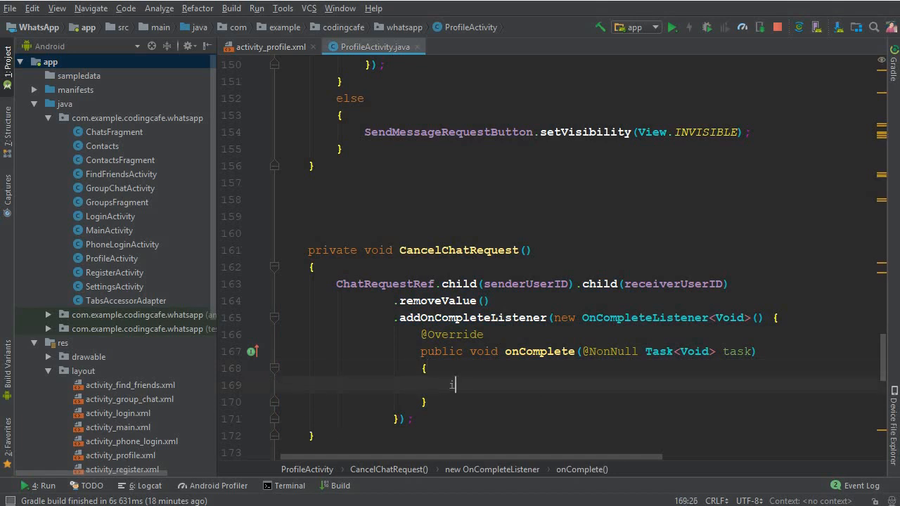
{"action": "type", "text": "if (task.isSuccessful())"}
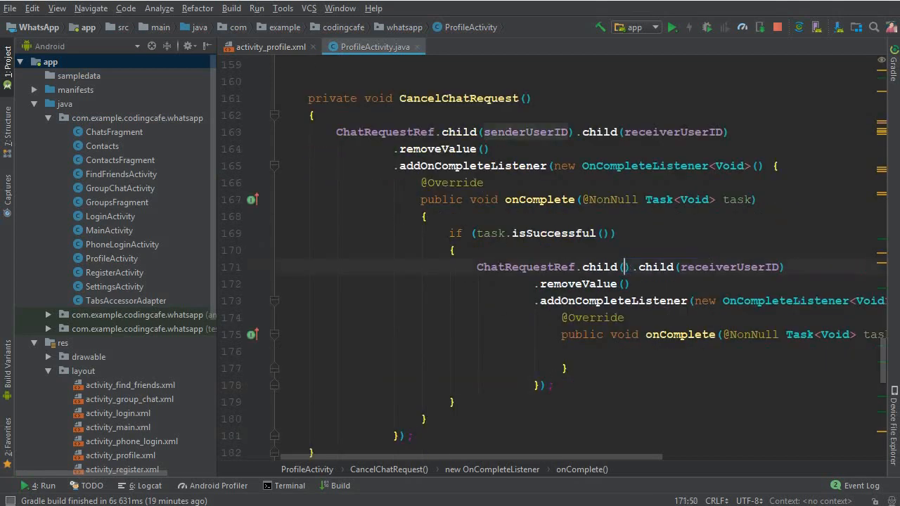
{"action": "type", "text": "receiverUserID"}
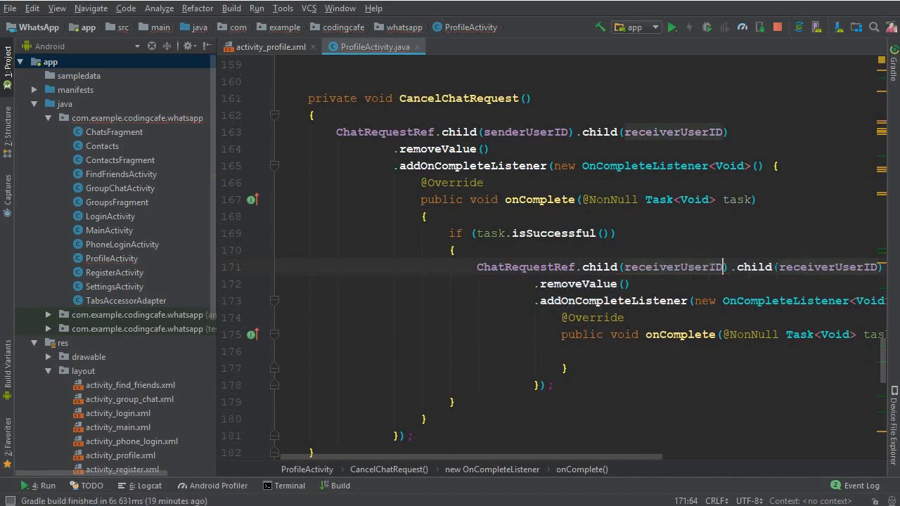
{"action": "type", "text": "senderUserID"}
{"action": "left_click", "coordinate": [580, 352]}
{"action": "type", "text": "{"}
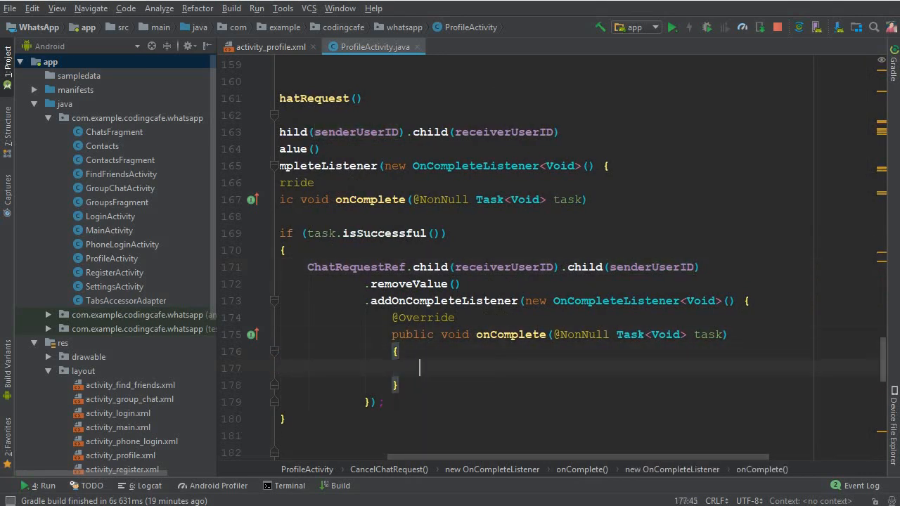
In the inner success check, re-enable the button, set Current_State to "new" and text "Send Message".
{"action": "type", "text": "if ("}
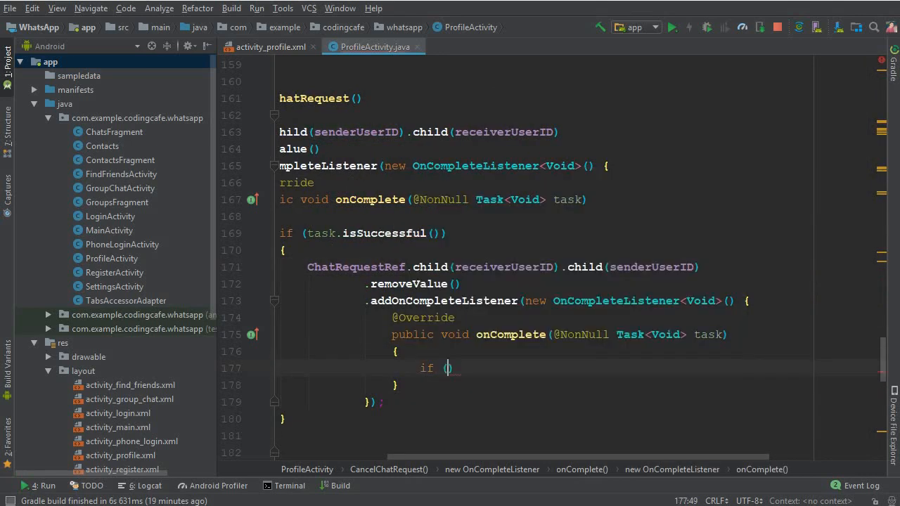
{"action": "type", "text": "task"}
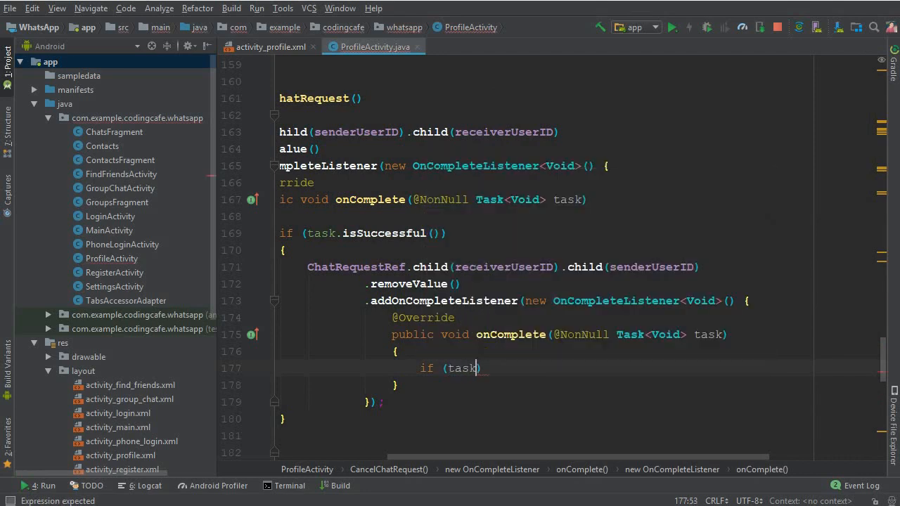
{"action": "type", "text": ".isSuccessful()"}
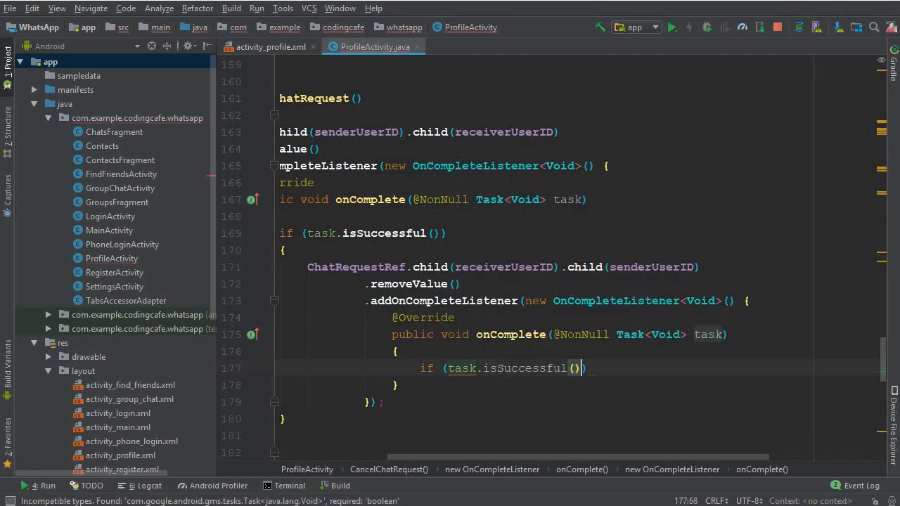
{"action": "type", "text": "{}"}
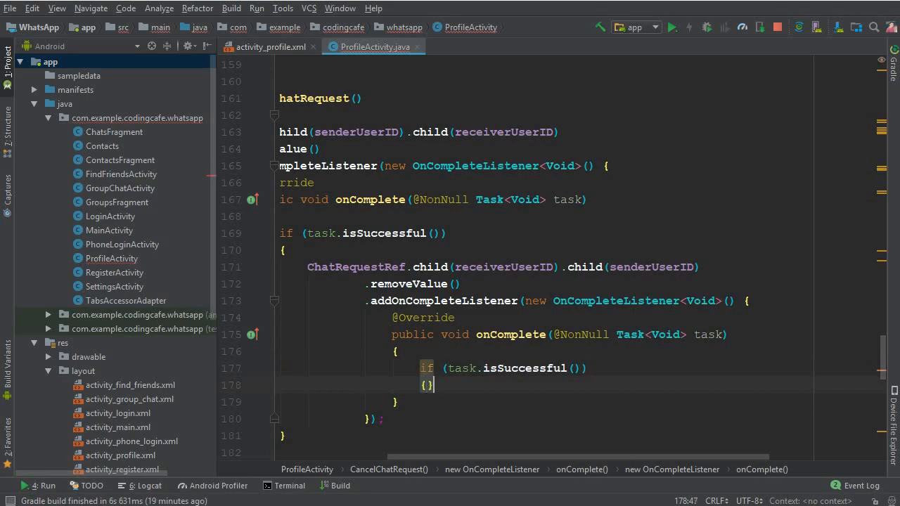
{"action": "type", "text": "SendMessageRequestButton.setEnabled(true);"}
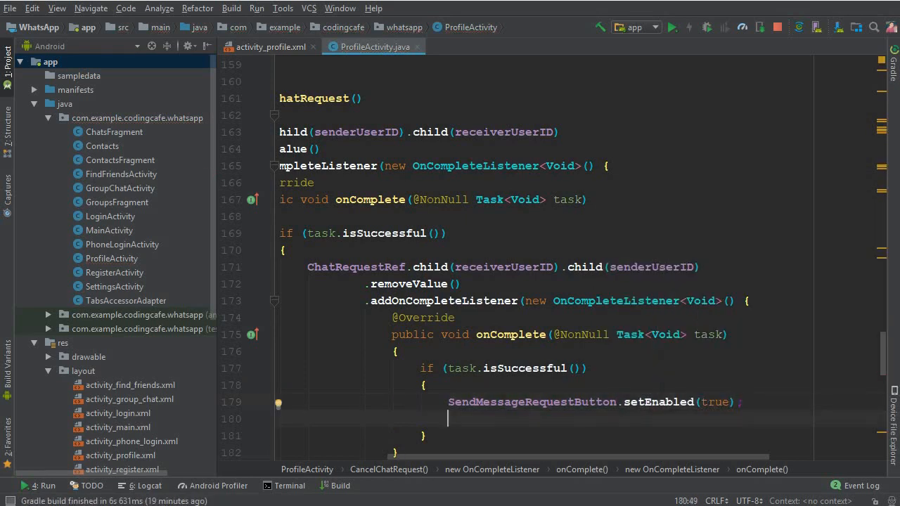
{"action": "type", "text": "Current_State"}
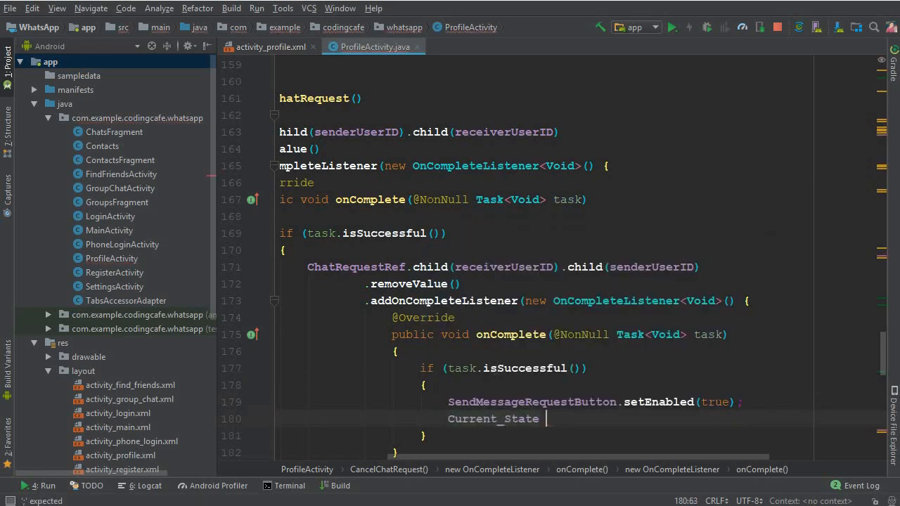
{"action": "type", "text": "= \"ne\""}
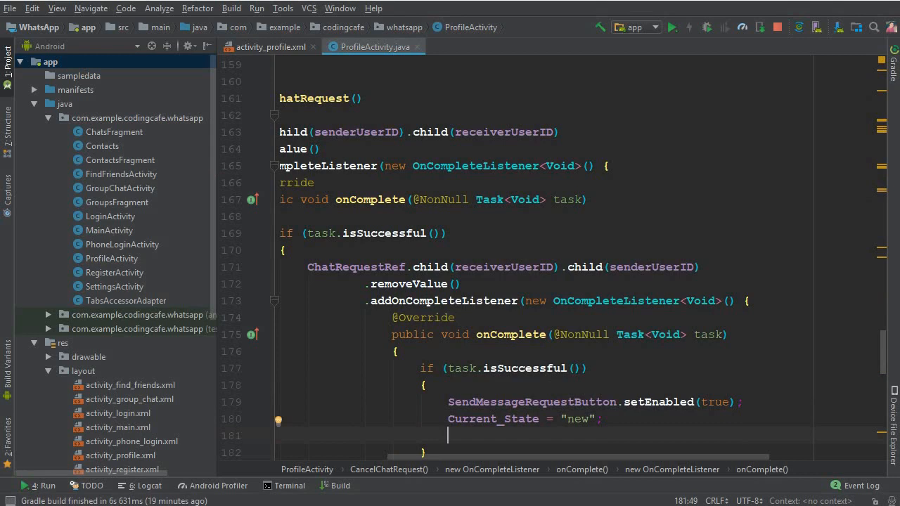
{"action": "type", "text": "SendMessageRequestButton.setText();"}
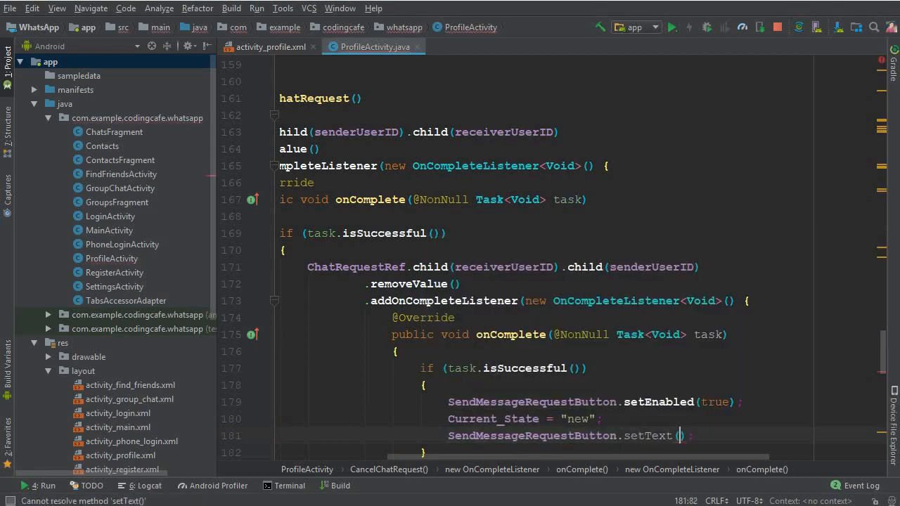
{"action": "type", "text": "\"Send\""}
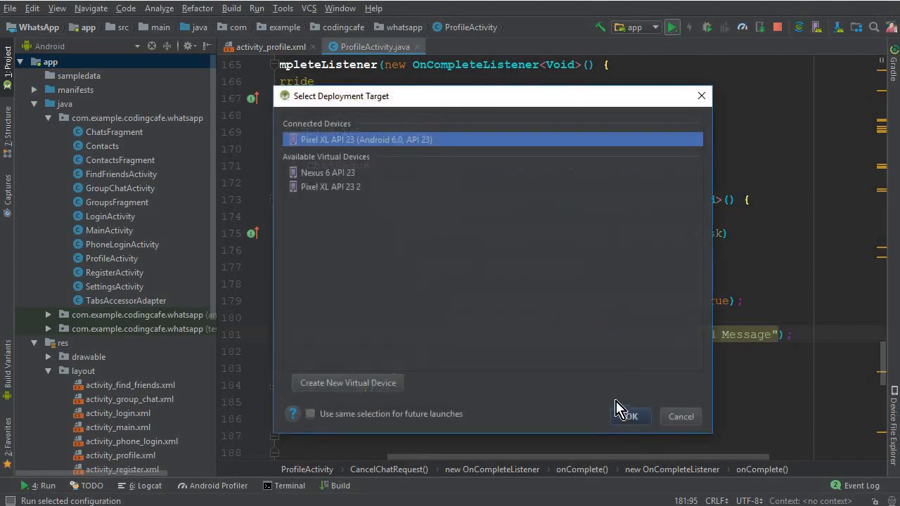
Run the app on the connected Pixel XL emulator.
{"action": "left_click", "coordinate": [631, 416]}
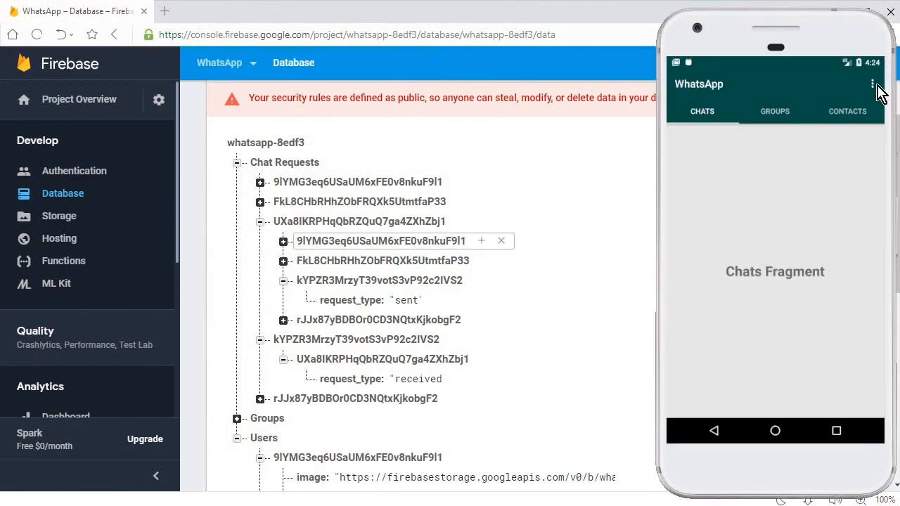
From Find Friends, cancel the first user's pending chat request and return to the list.
{"action": "left_click", "coordinate": [872, 83]}
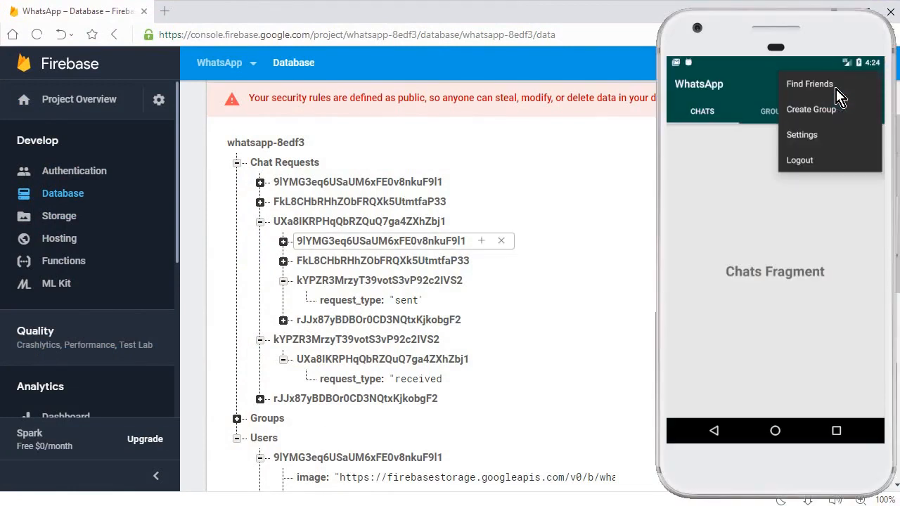
{"action": "left_click", "coordinate": [810, 85]}
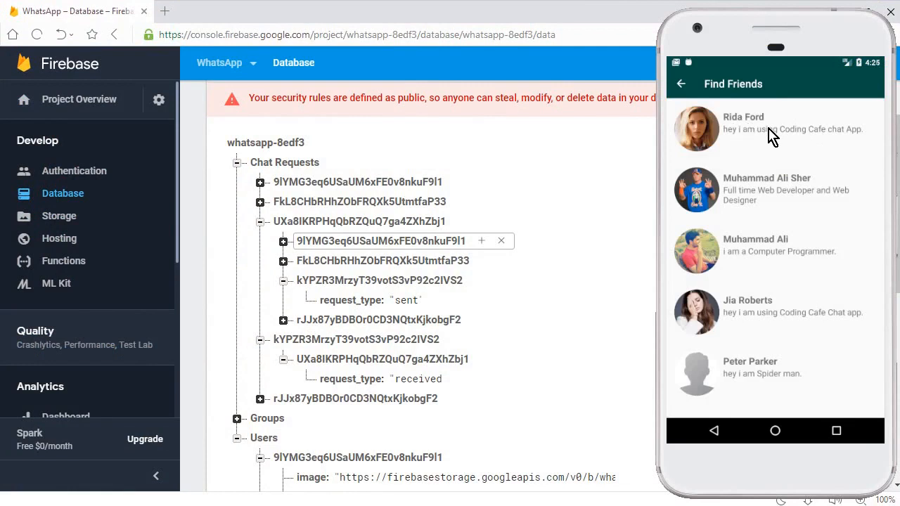
{"action": "left_click", "coordinate": [766, 130]}
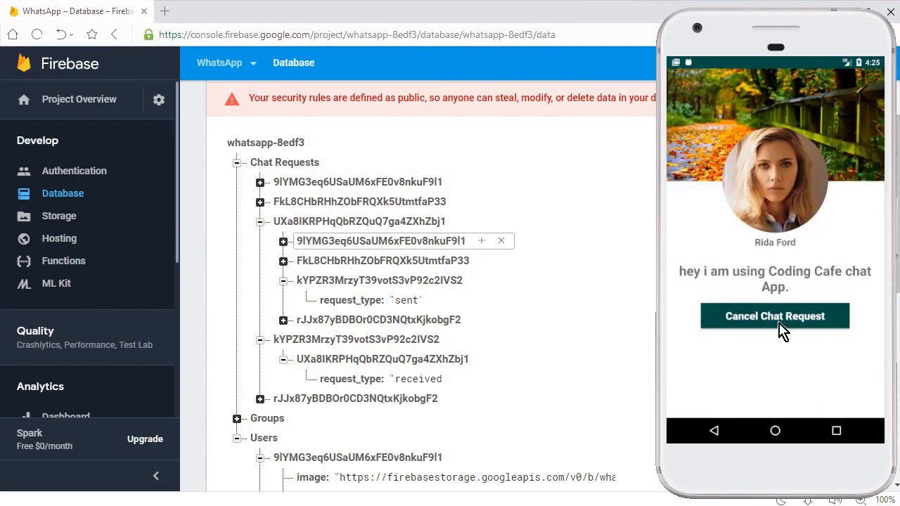
{"action": "left_click", "coordinate": [775, 315]}
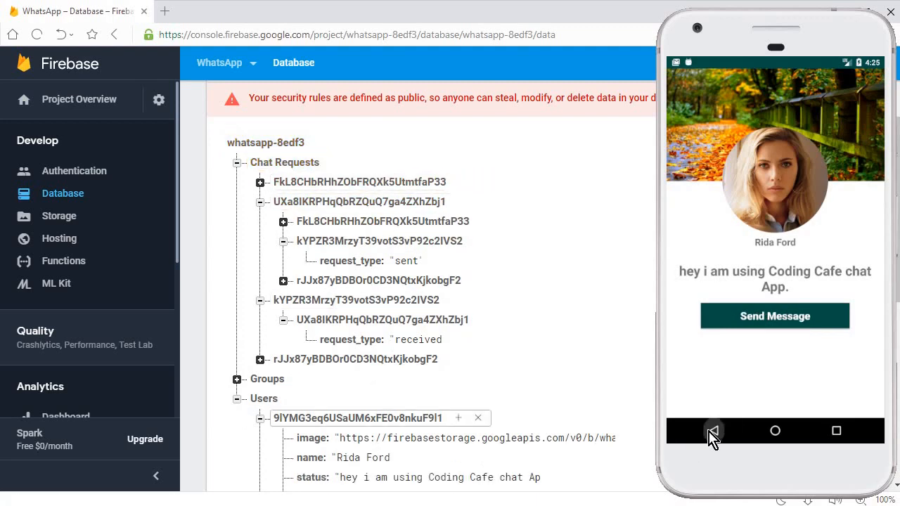
{"action": "left_click", "coordinate": [714, 430]}
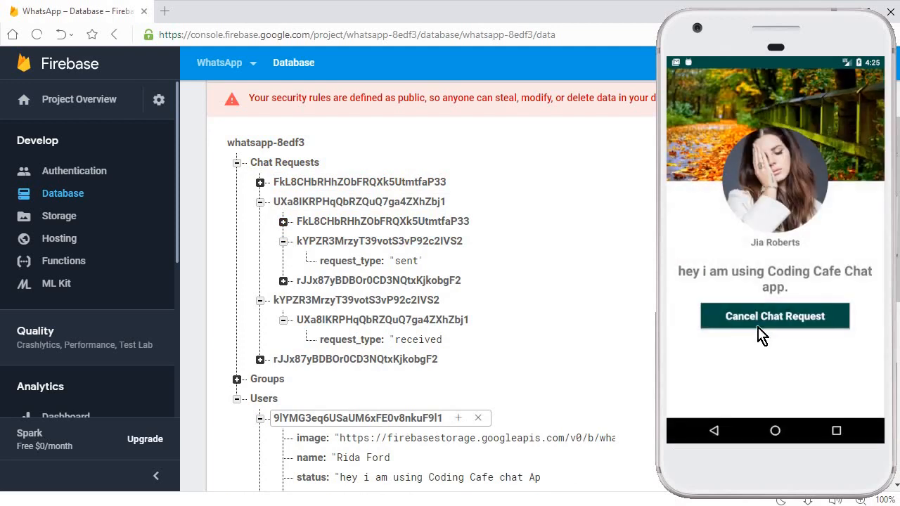
Cancel the pending chat requests of the remaining users, removing their Chat Requests nodes.
{"action": "left_click", "coordinate": [775, 315]}
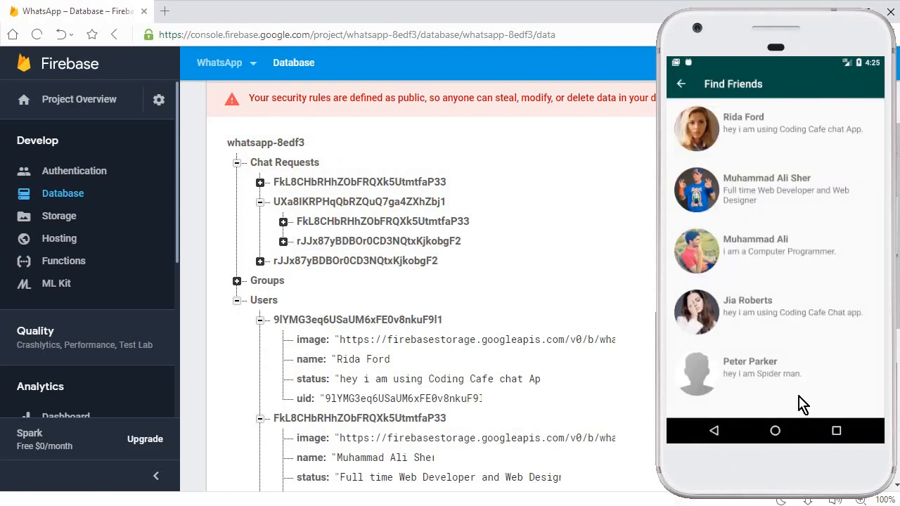
{"action": "left_click", "coordinate": [759, 374]}
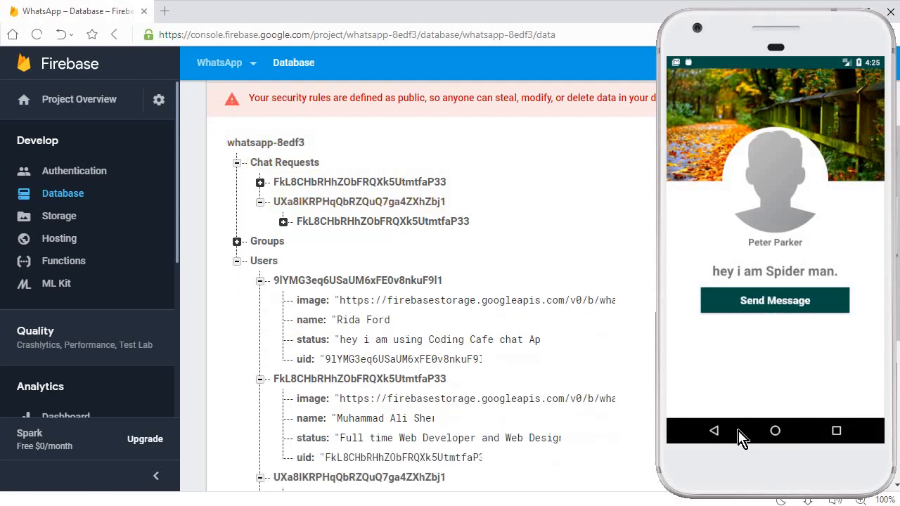
{"action": "mouse_move", "coordinate": [851, 330]}
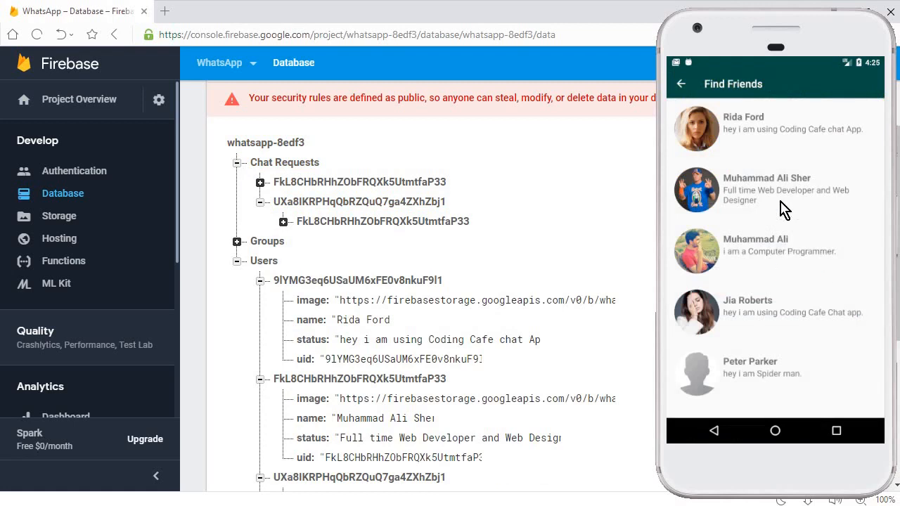
{"action": "left_click", "coordinate": [767, 190]}
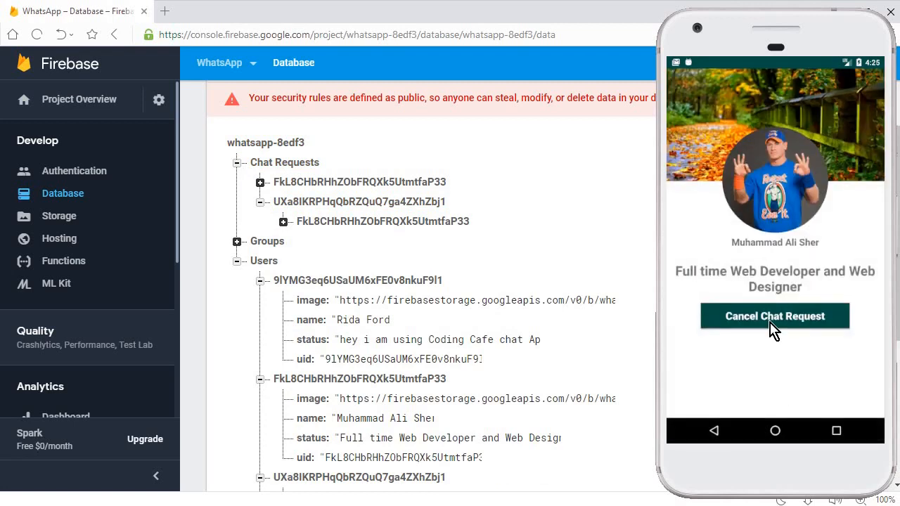
{"action": "left_click", "coordinate": [775, 315]}
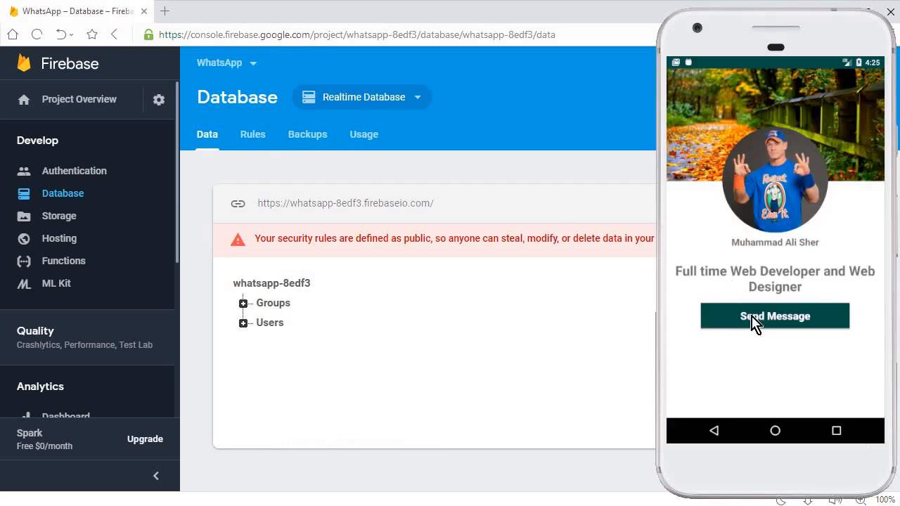
{"action": "left_click", "coordinate": [775, 315]}
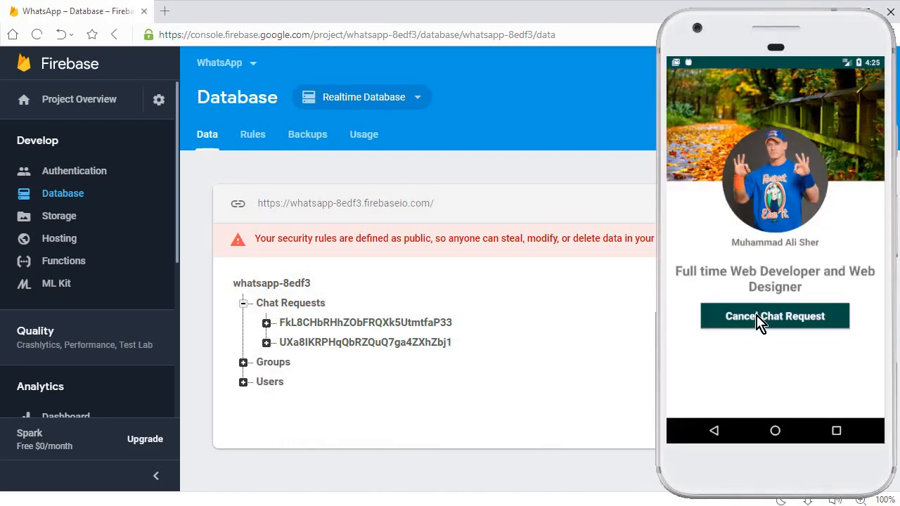
{"action": "left_click", "coordinate": [775, 315]}
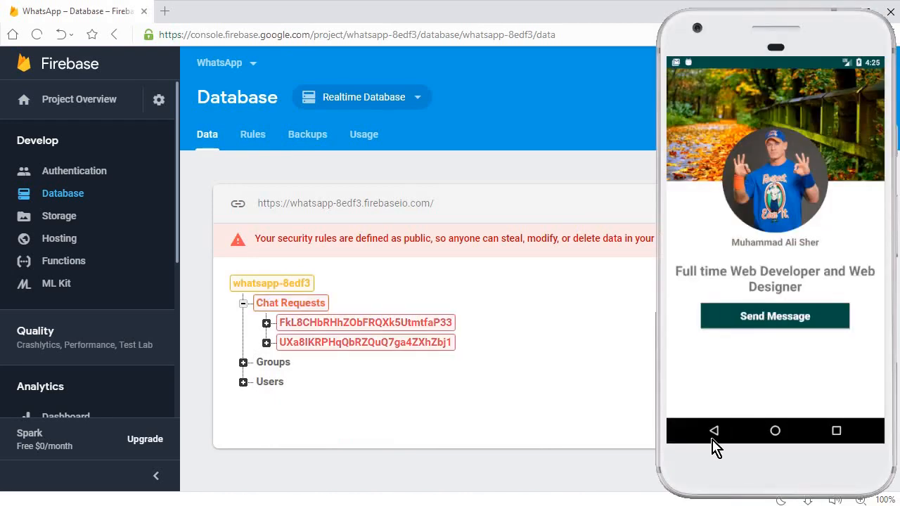
{"action": "left_click", "coordinate": [242, 302]}
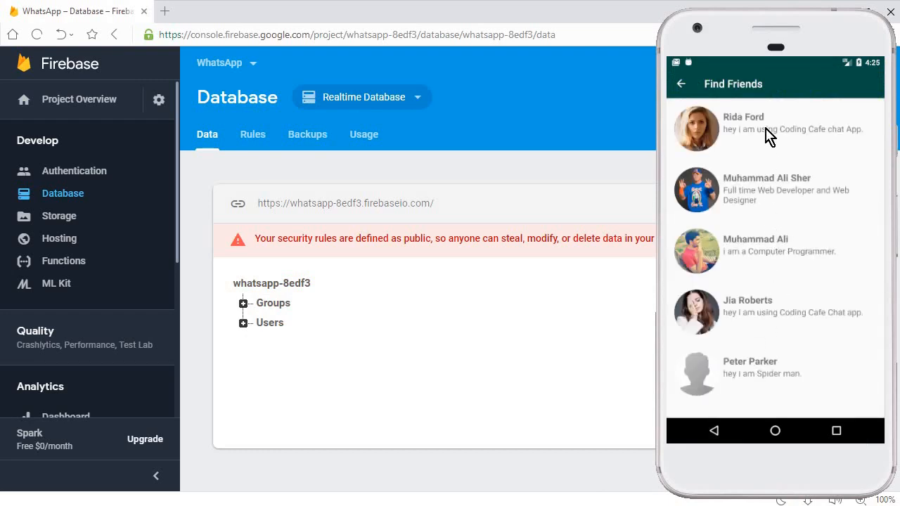
{"action": "left_click", "coordinate": [771, 128]}
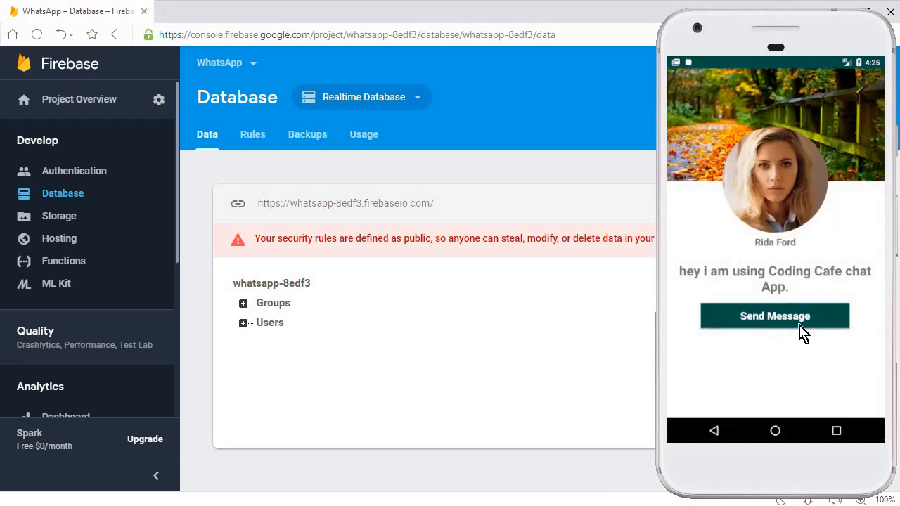
{"action": "left_click", "coordinate": [776, 315]}
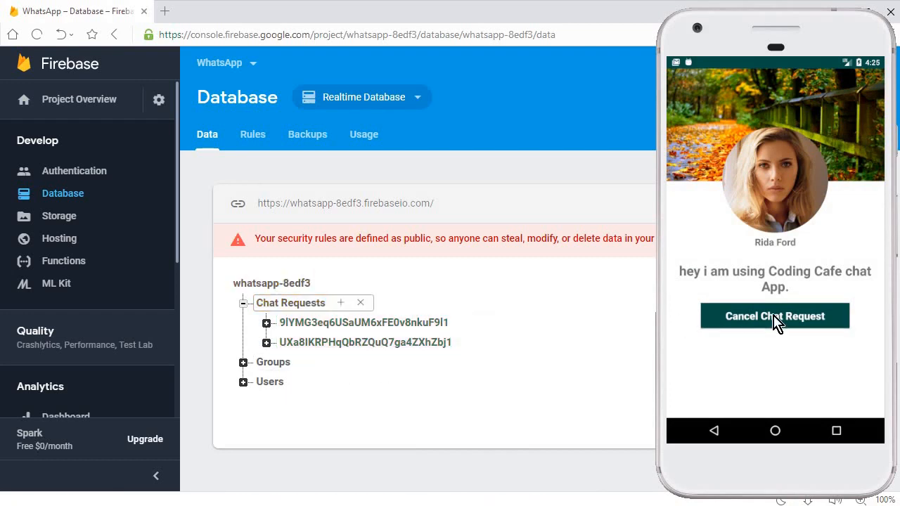
{"action": "left_click", "coordinate": [775, 315]}
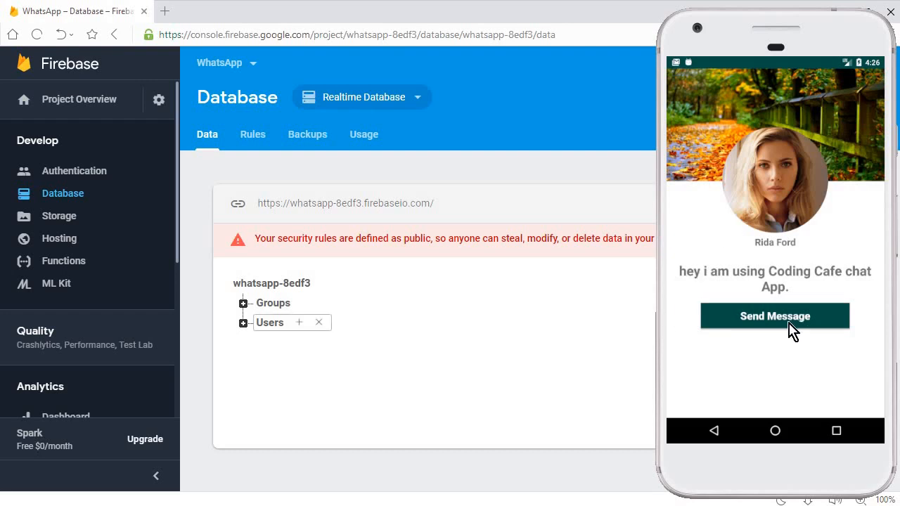
{"action": "left_click", "coordinate": [775, 315]}
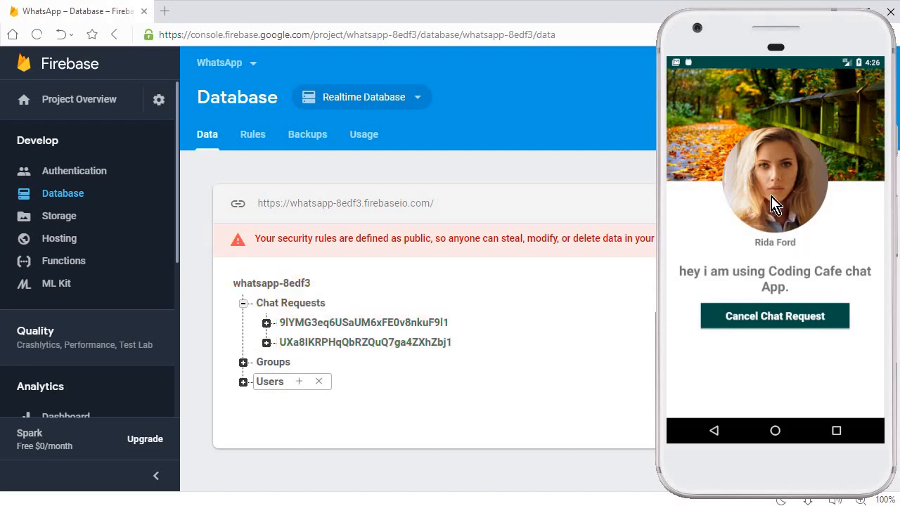
{"action": "mouse_move", "coordinate": [768, 174]}
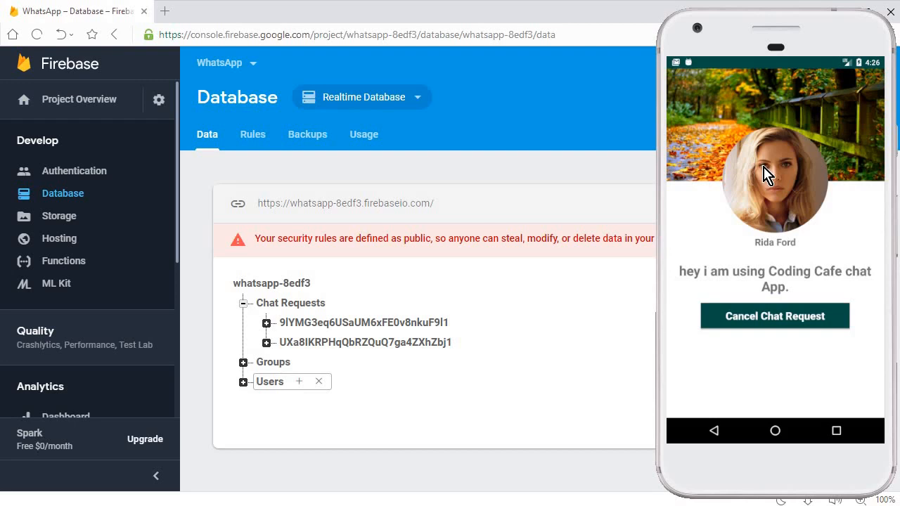
{"action": "mouse_move", "coordinate": [809, 333]}
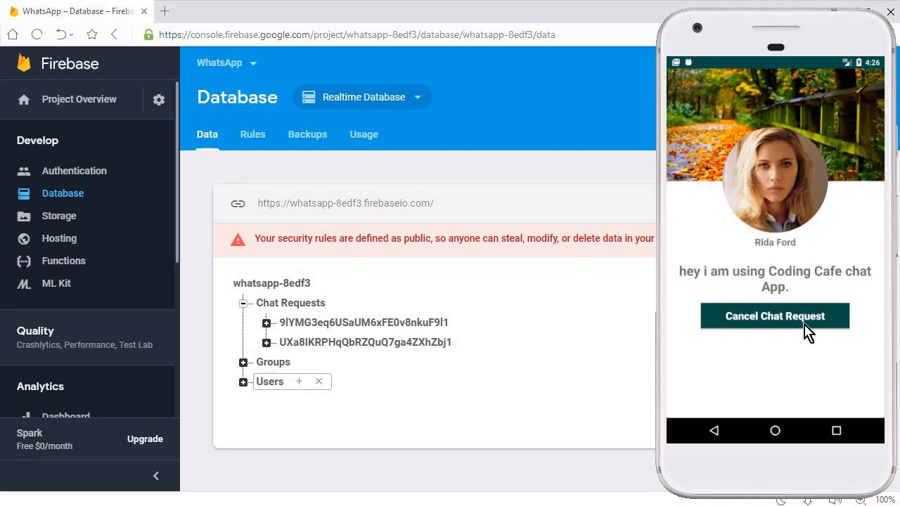
{"action": "left_click", "coordinate": [775, 315]}
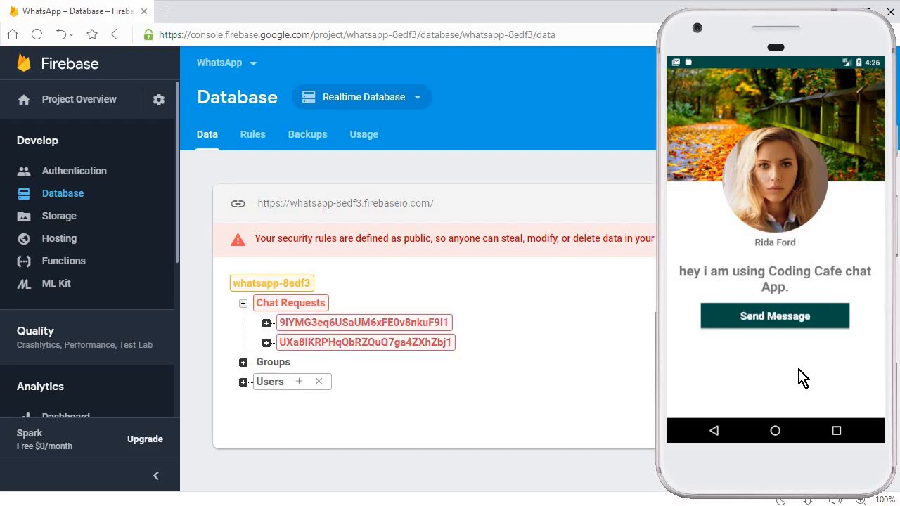